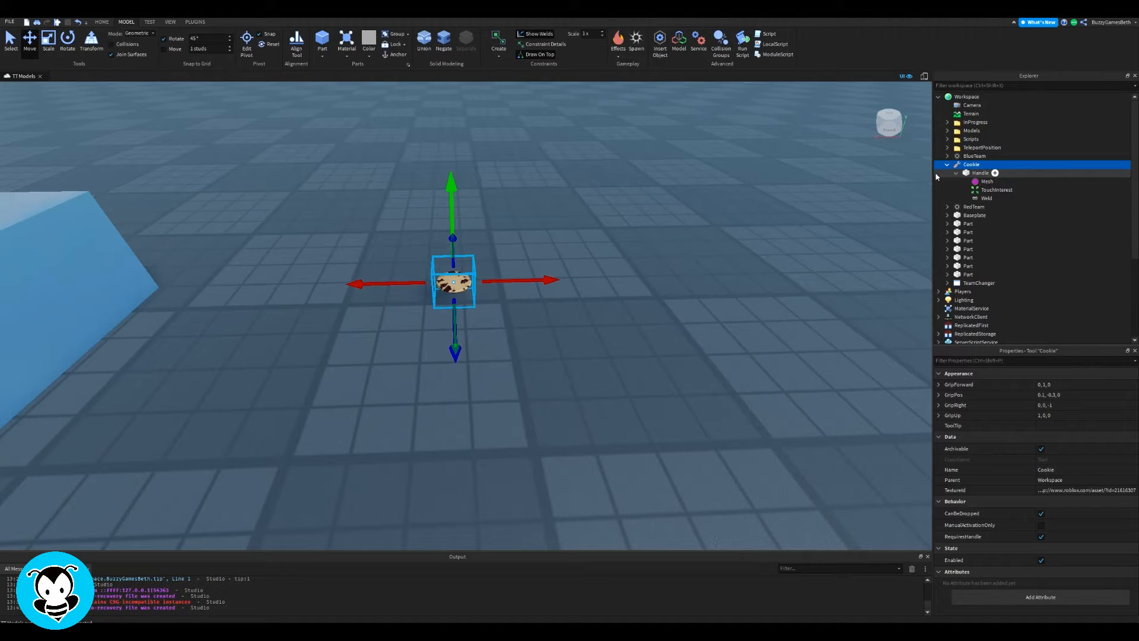
# Step: Inspect the Cookie tool and its Handle, then relocate the tool into ServerStorage
pyautogui.click(981, 173)
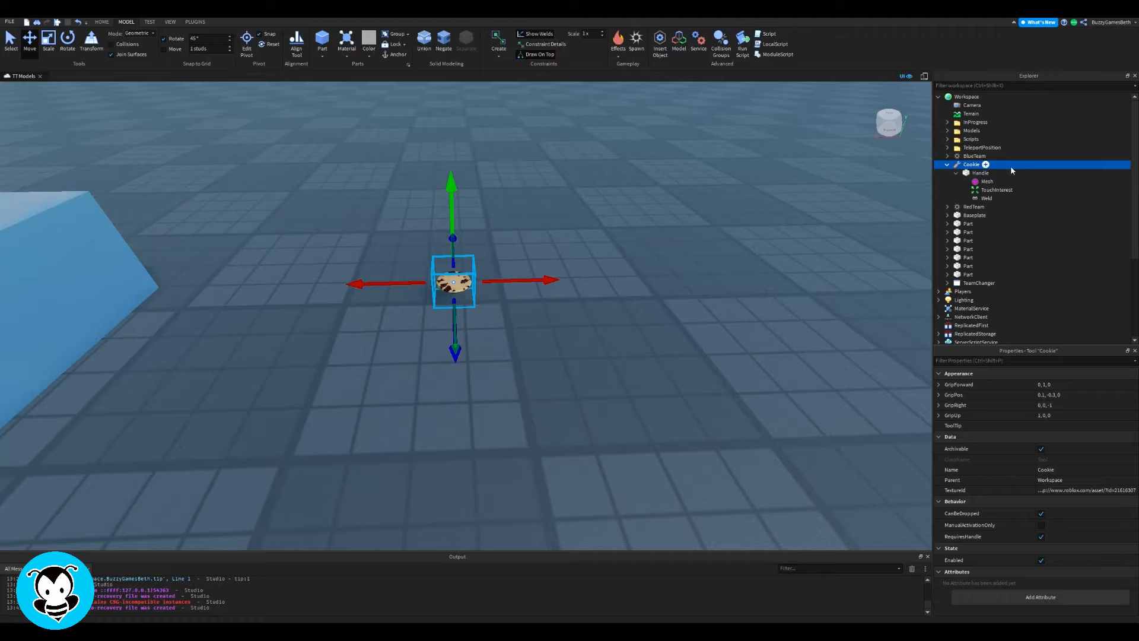
pyautogui.click(981, 173)
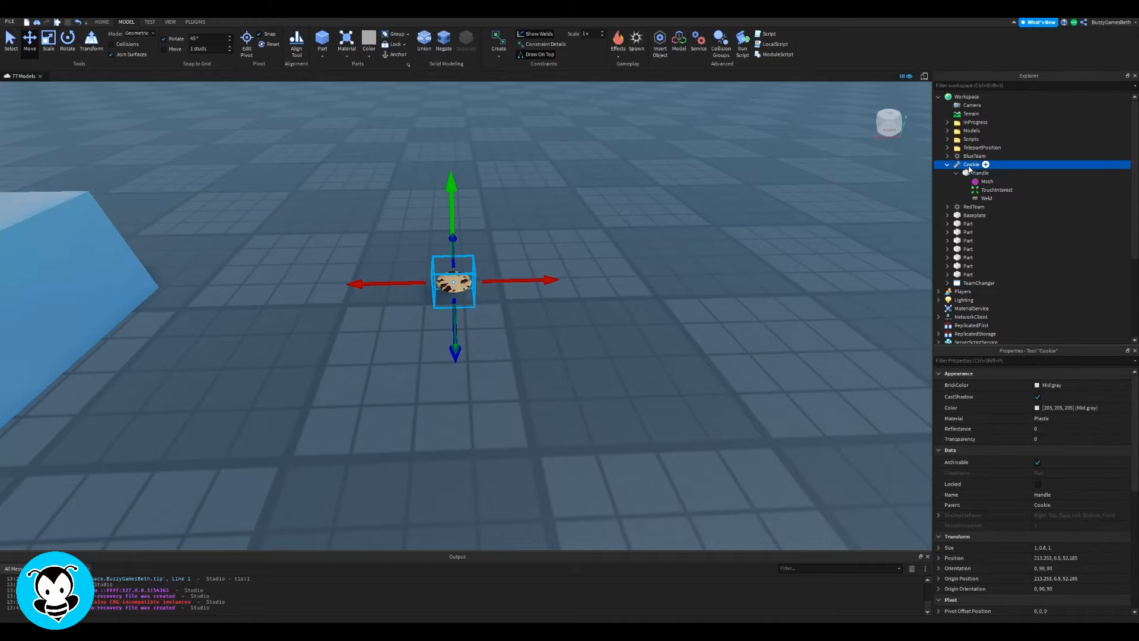
pyautogui.click(972, 172)
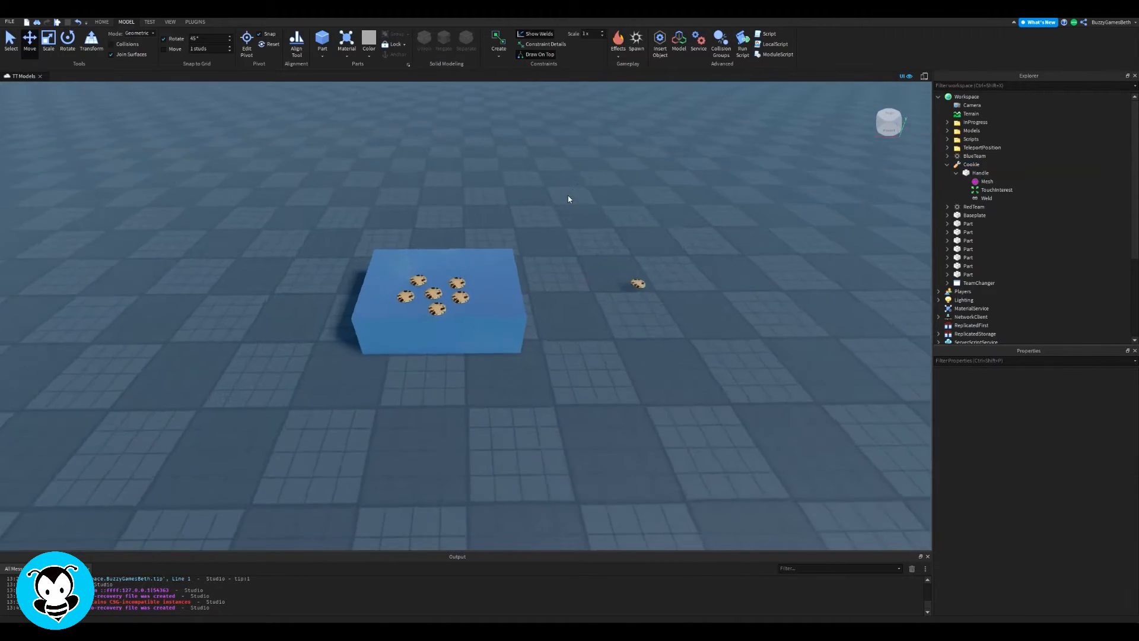
pyautogui.click(435, 297)
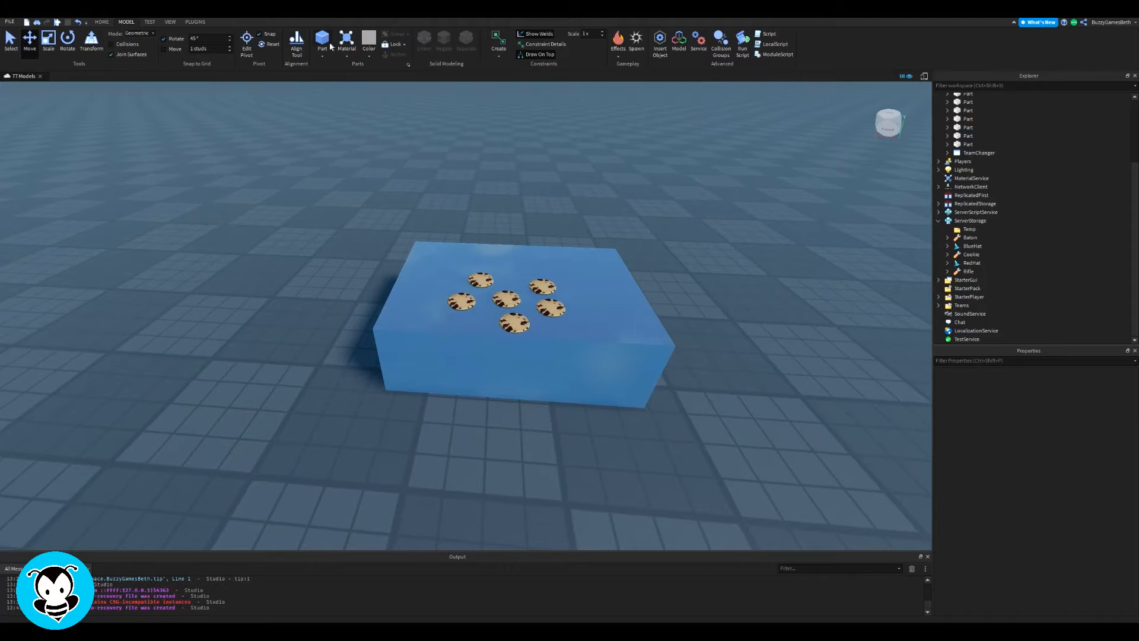
# Step: Insert a block part with Transparency 1 and scale it over the tabletop cookies
pyautogui.click(465, 284)
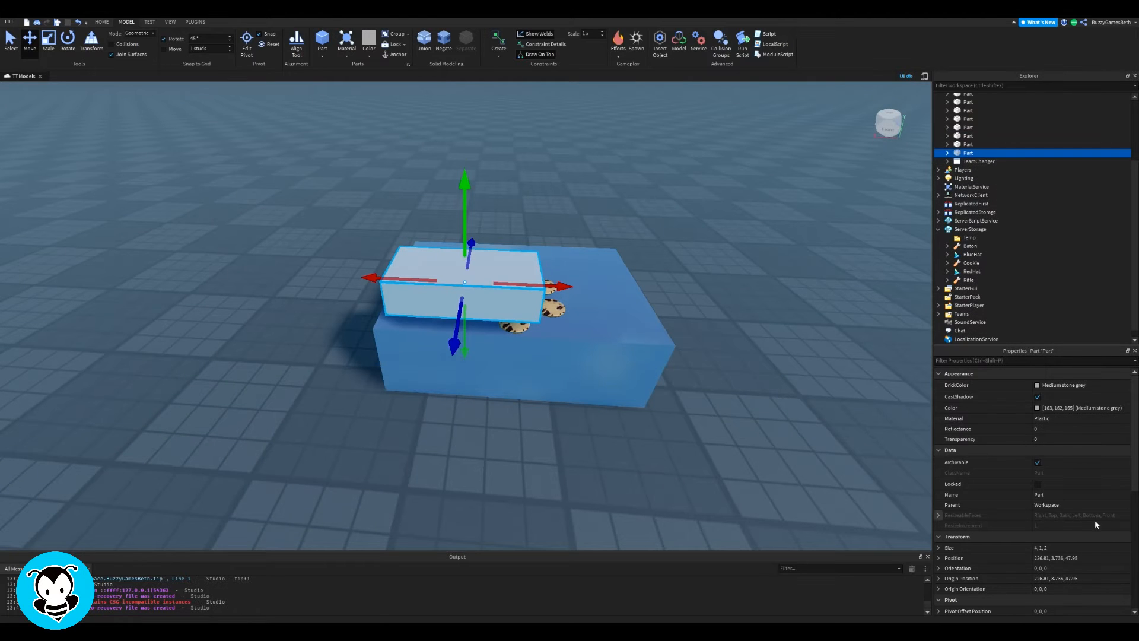
pyautogui.click(1046, 439)
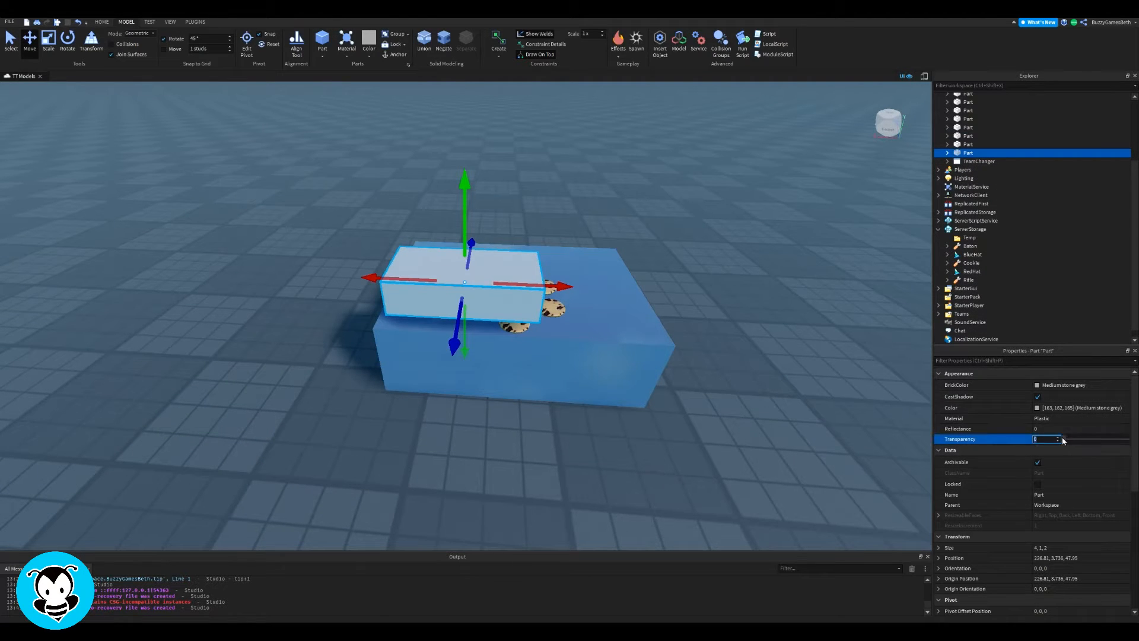
pyautogui.write('1')
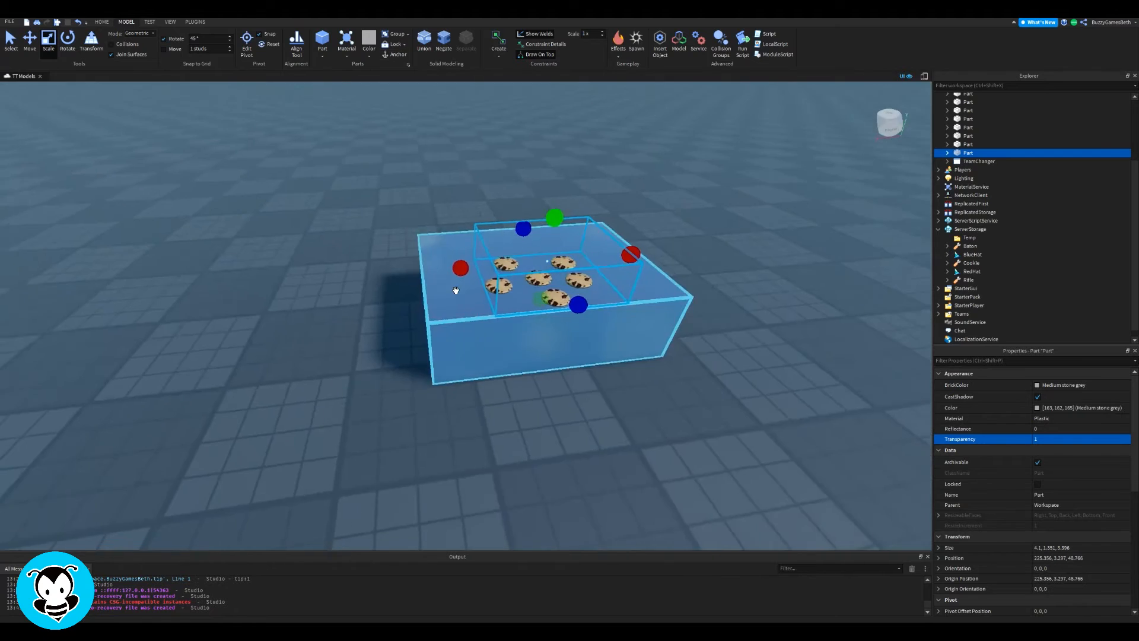
# Step: Rename the part Cookie and insert a ClickDetector holding a new Script
pyautogui.rightClick(965, 153)
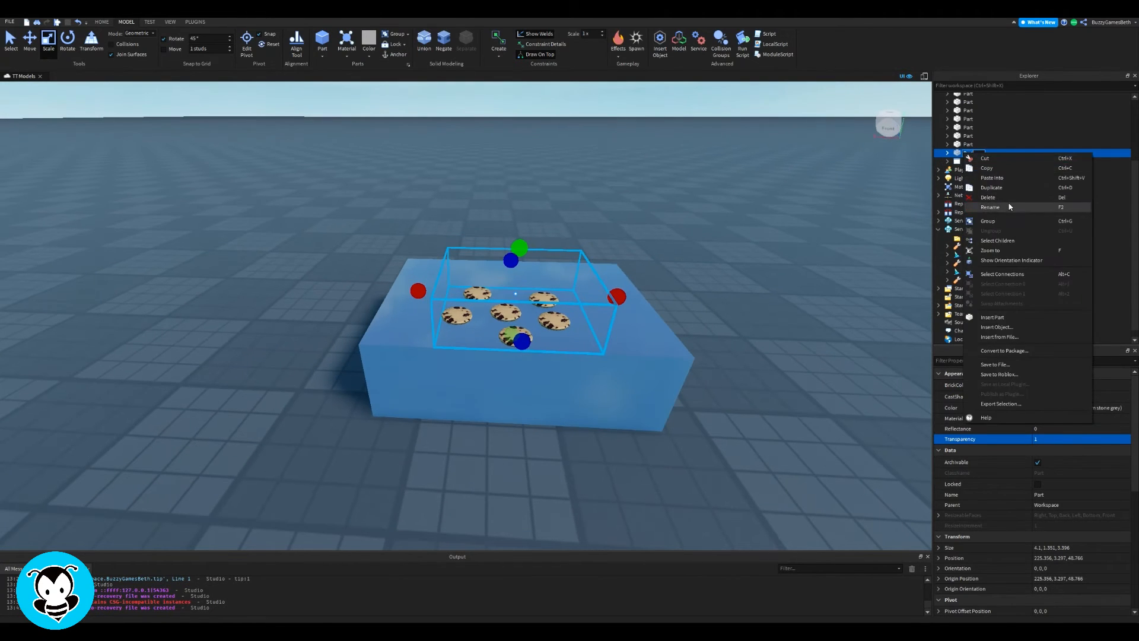
pyautogui.click(989, 206)
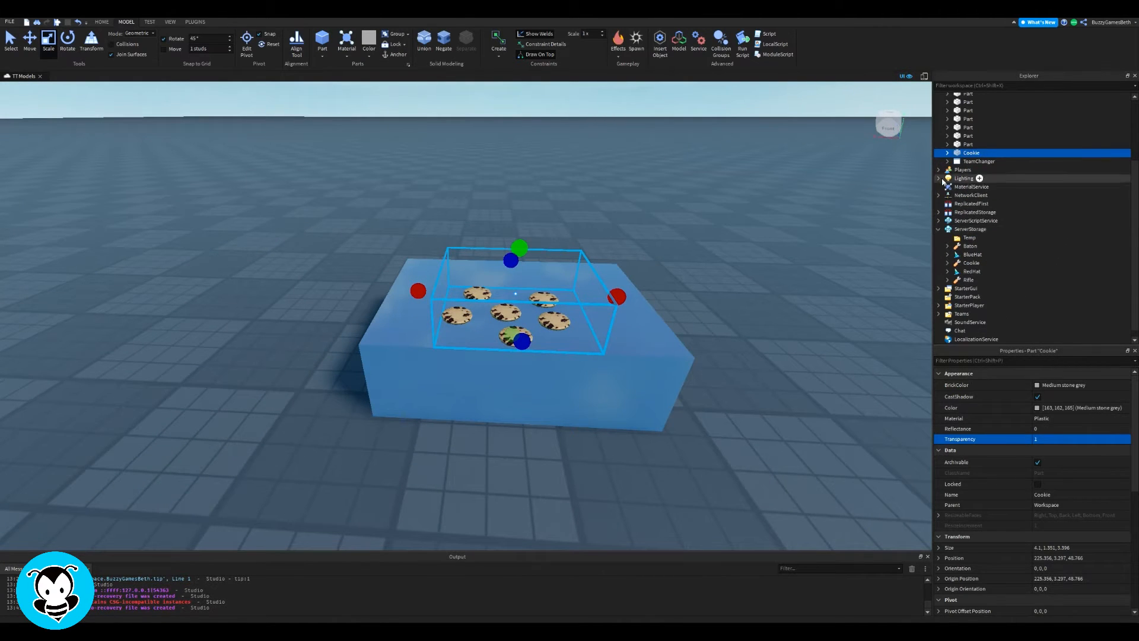
pyautogui.click(947, 135)
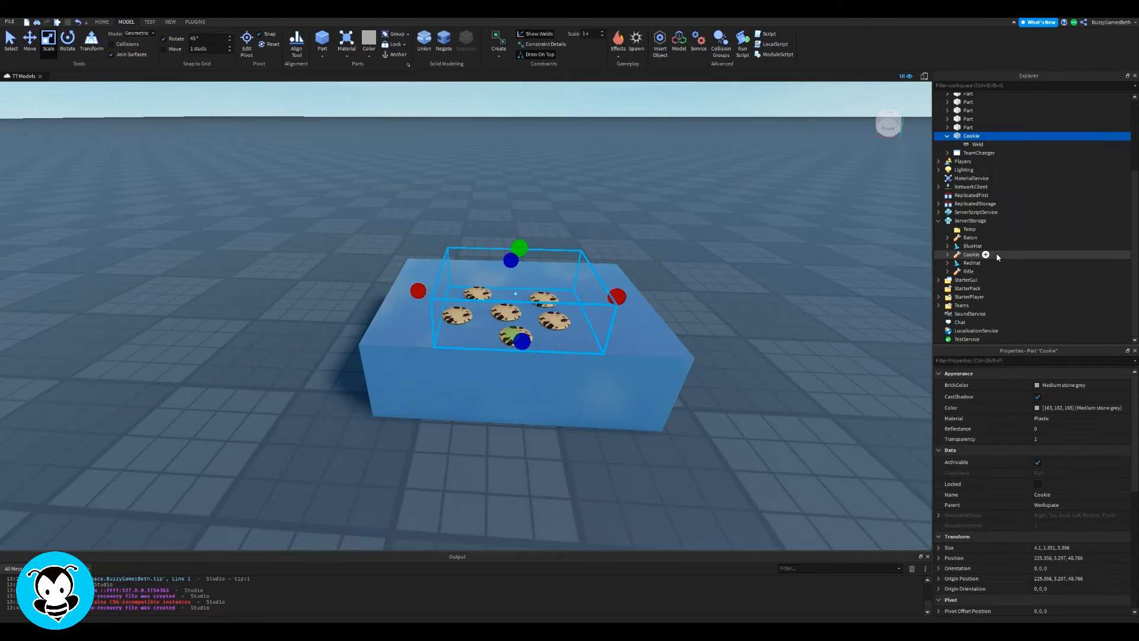
pyautogui.scroll(3)
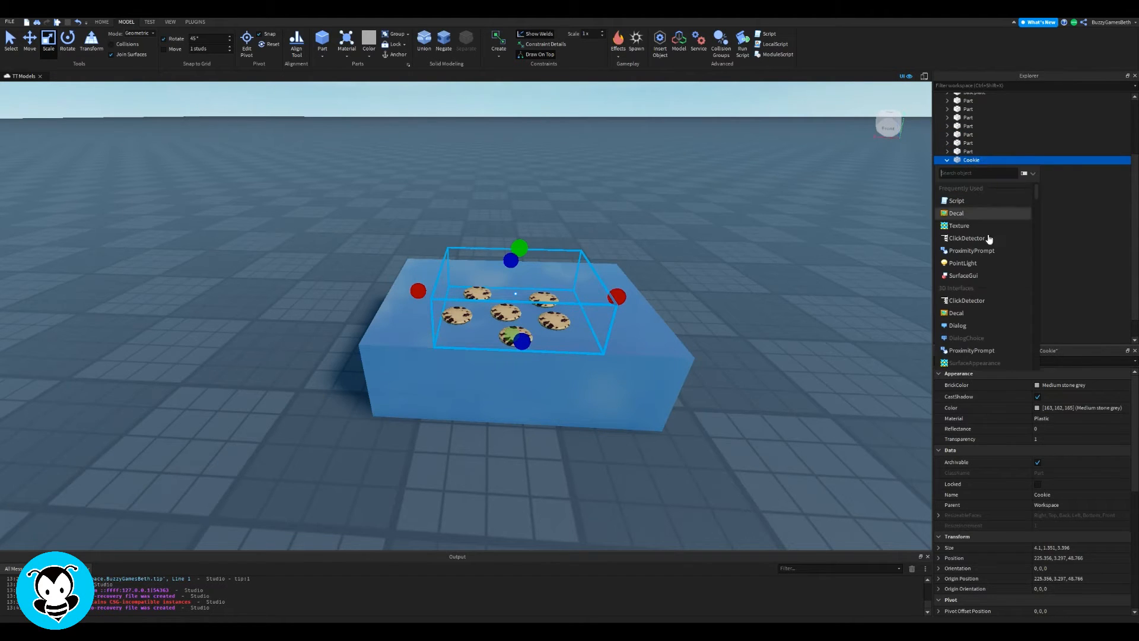
pyautogui.click(965, 238)
pyautogui.write('script')
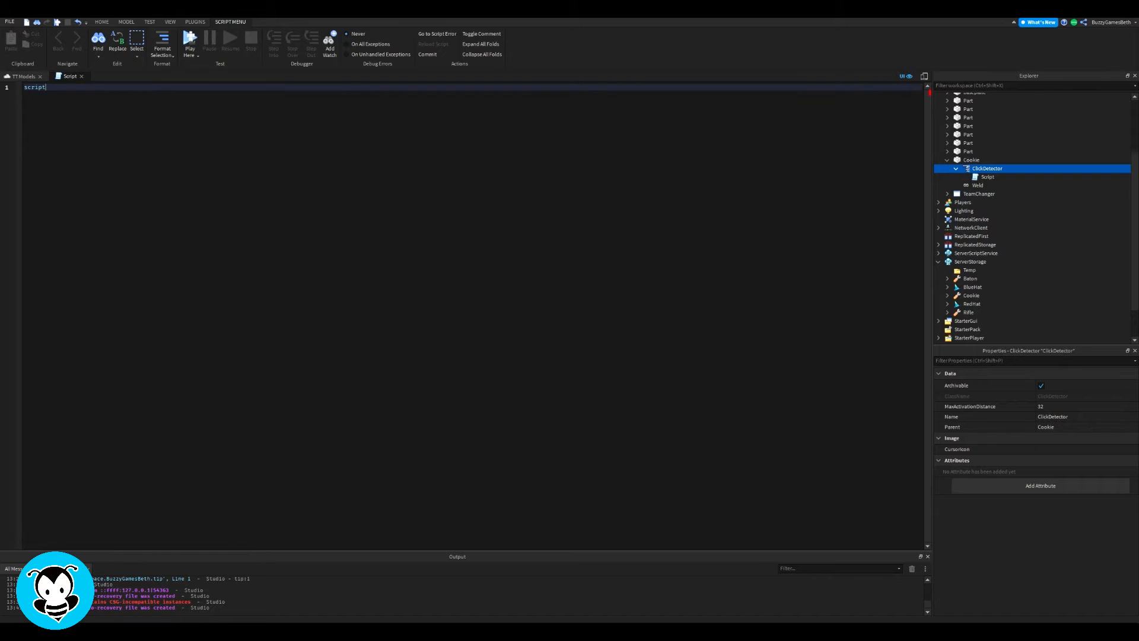
# Step: Write the MouseClick handler cloning game.ServerStorage:FindFirstChild(script.Parent.Parent.Name) for plr, then playtest
pyautogui.write('.Parent.N')
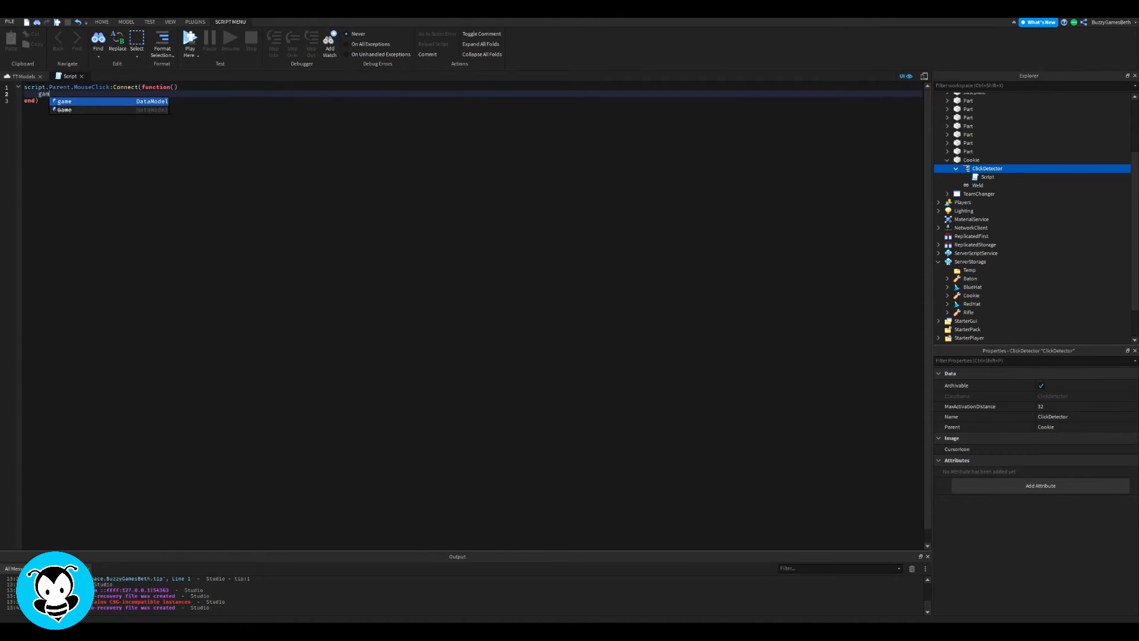
pyautogui.write('game.ServerStorage:FindFirstChild(script.Parent.Parent.Name):Clone(')
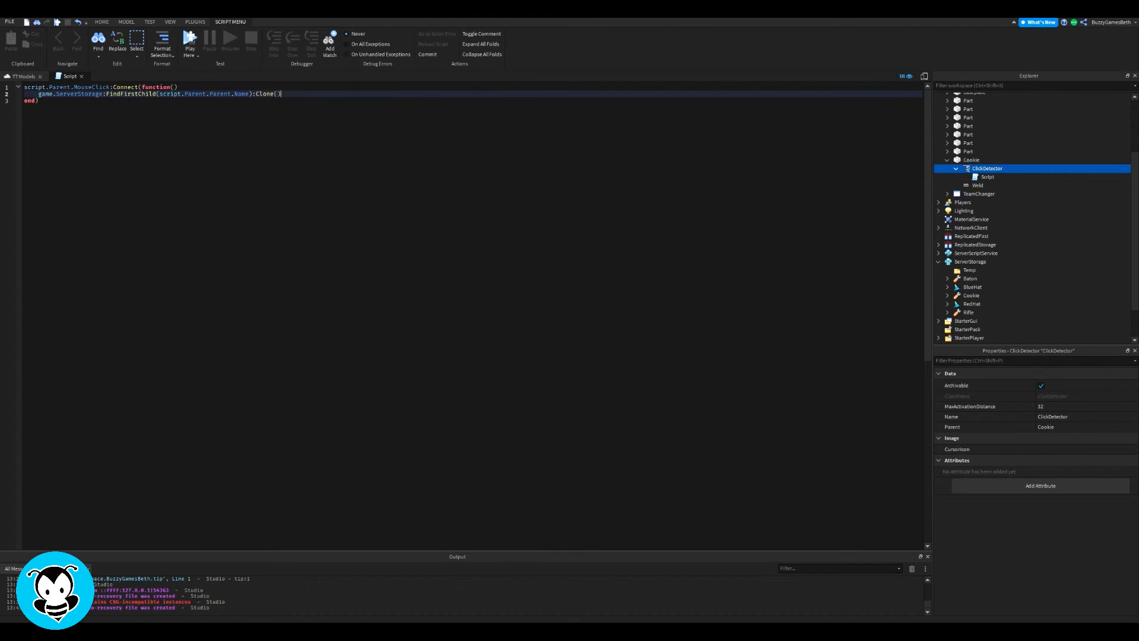
pyautogui.write('plr')
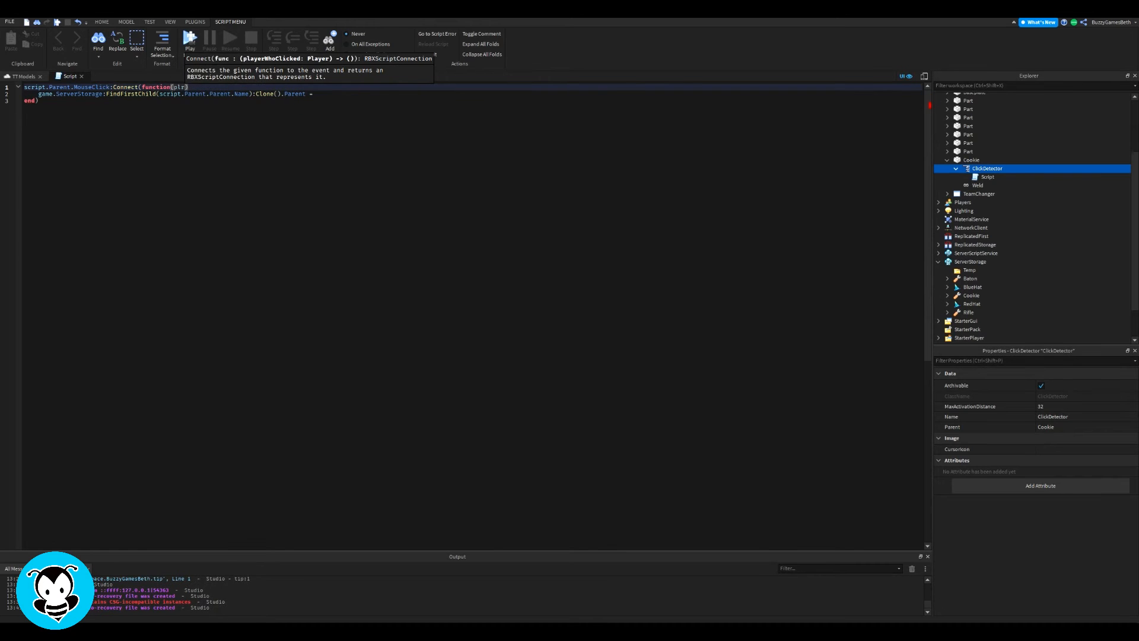
pyautogui.click(190, 40)
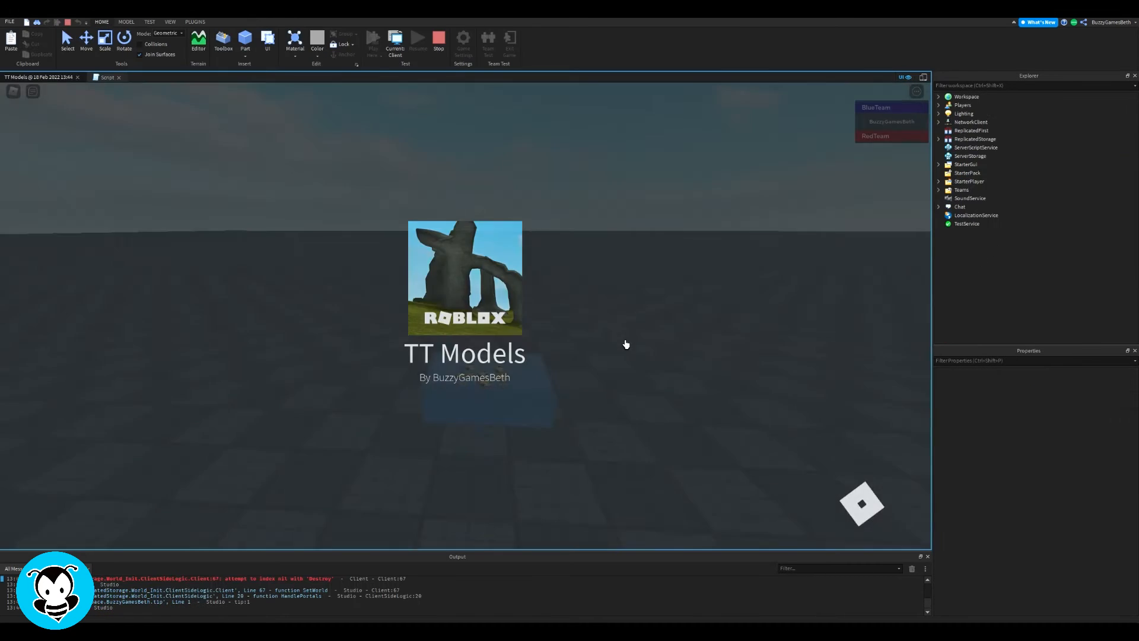